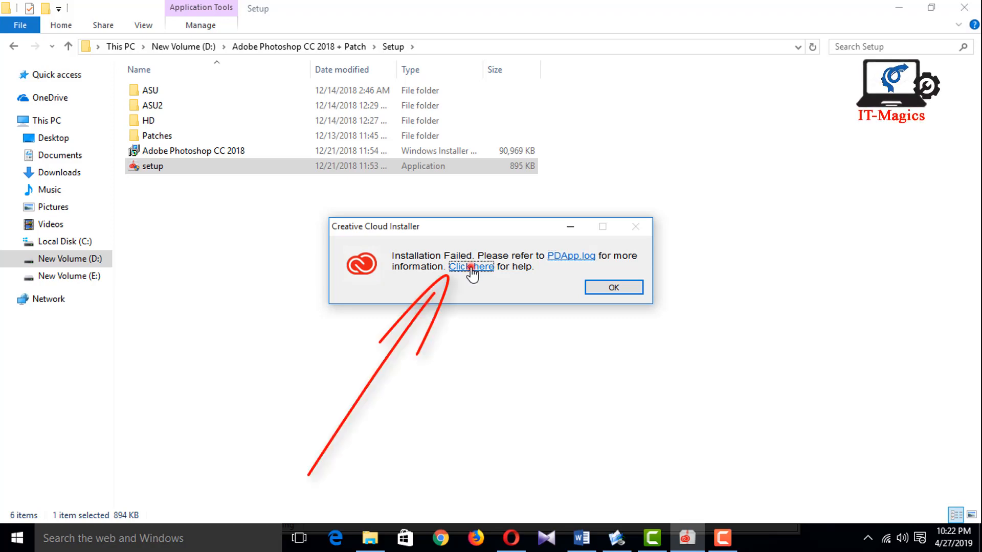
# Follow the Installation Failed dialog's 'Click here' link to Adobe's Creative Cloud troubleshooting article and read down it.
pyautogui.click(471, 265)
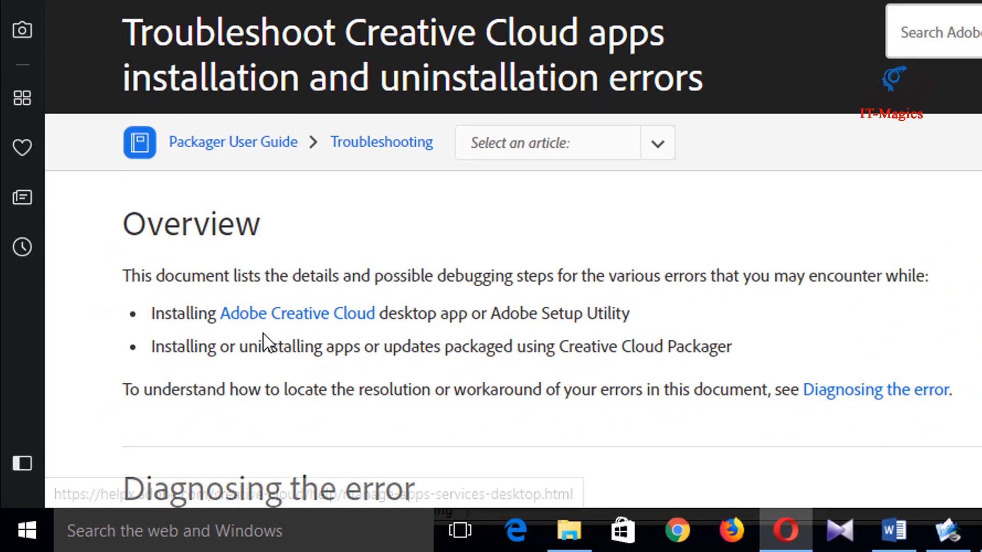
pyautogui.scroll(-3)
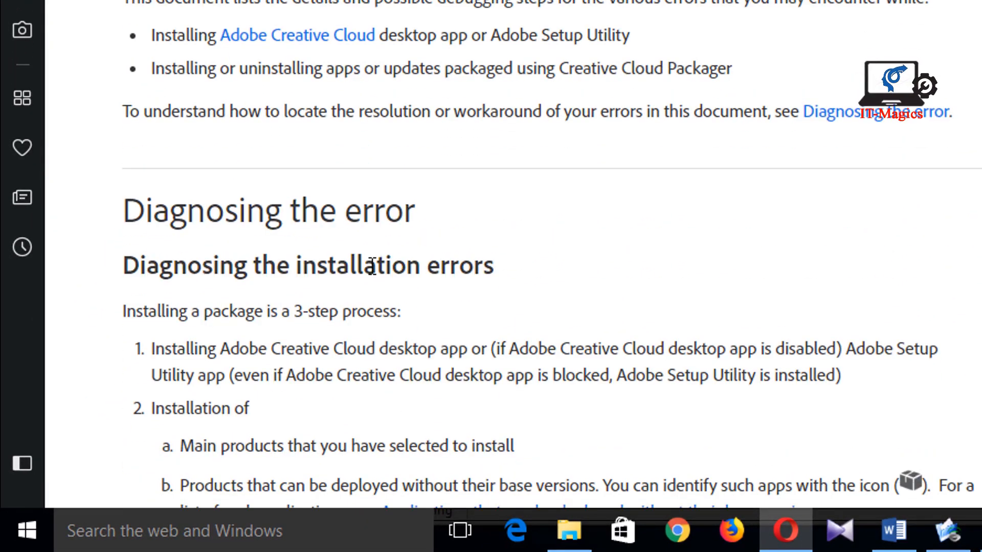
pyautogui.scroll(-3)
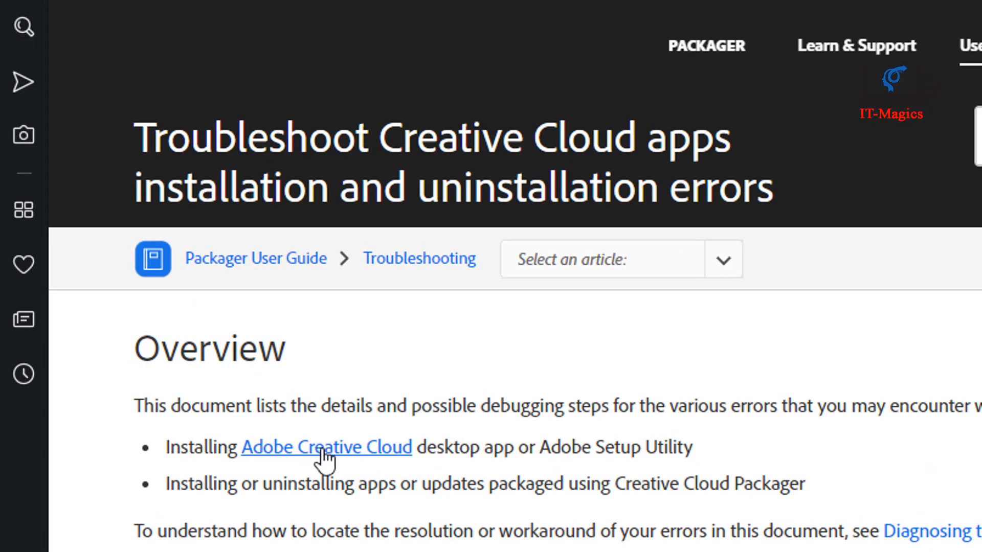
# From the Creative Cloud desktop app article, reach the 'Download Creative Cloud desktop app' page.
pyautogui.click(325, 447)
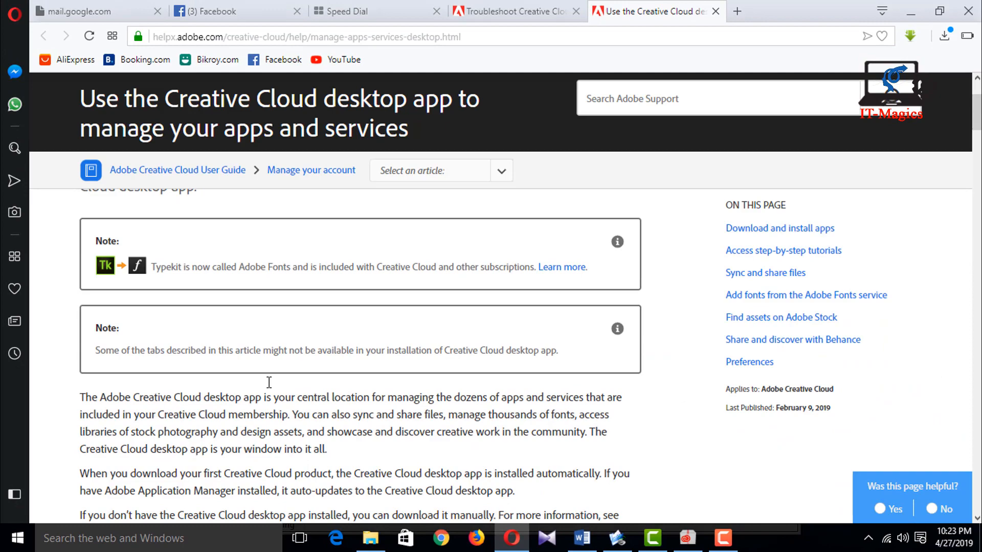
pyautogui.scroll(-3)
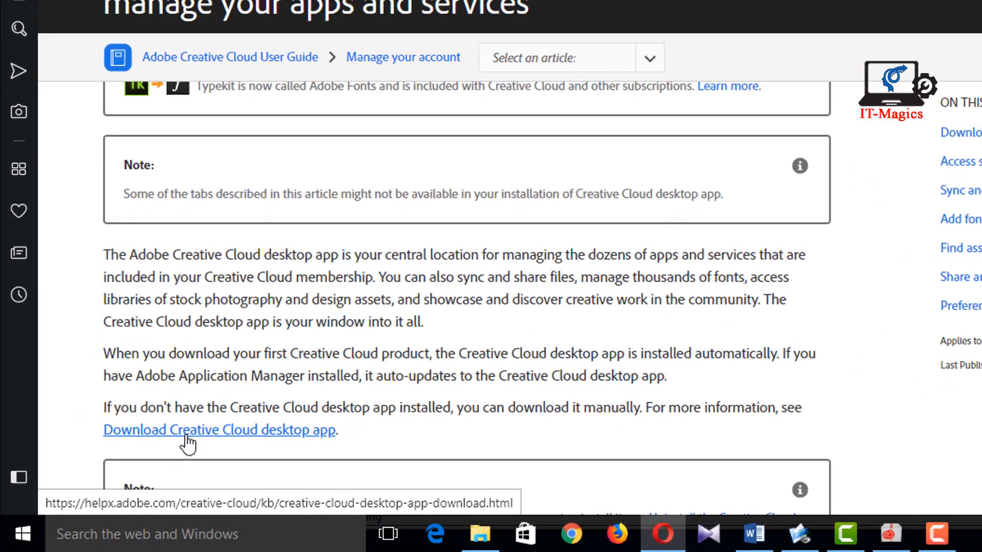
pyautogui.click(219, 429)
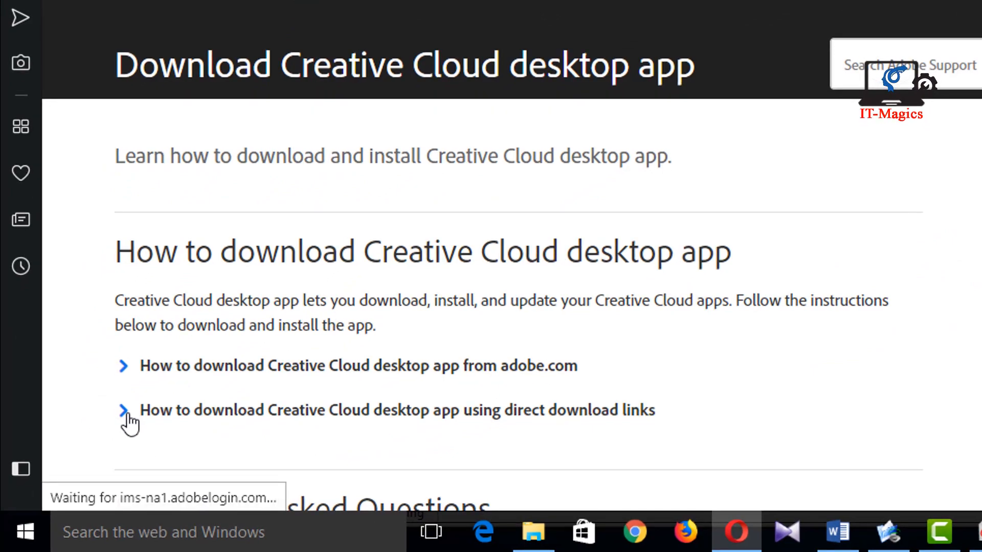
# Start downloading the Windows Creative Cloud desktop app archive ACCCx4_8_1_435.zip from the direct download links.
pyautogui.click(124, 410)
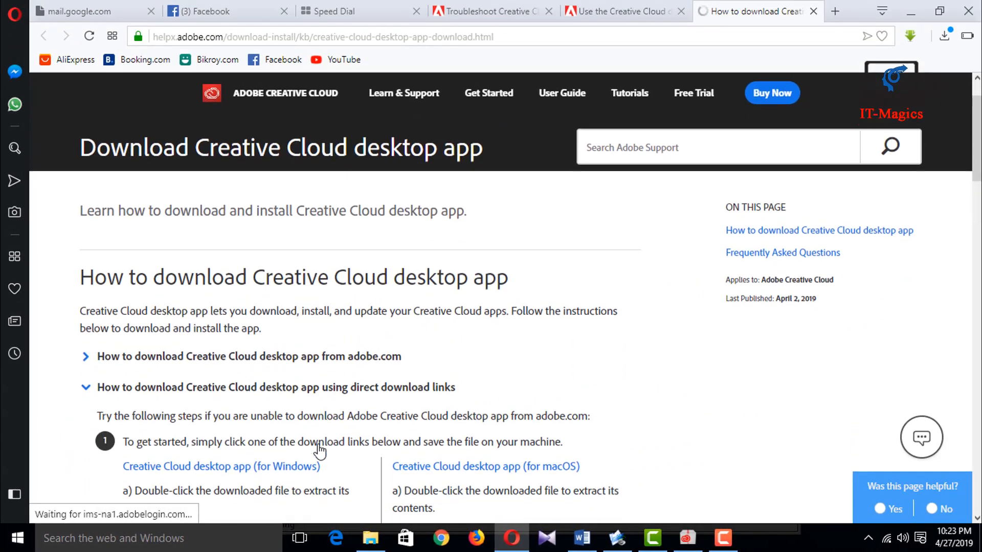
pyautogui.scroll(-3)
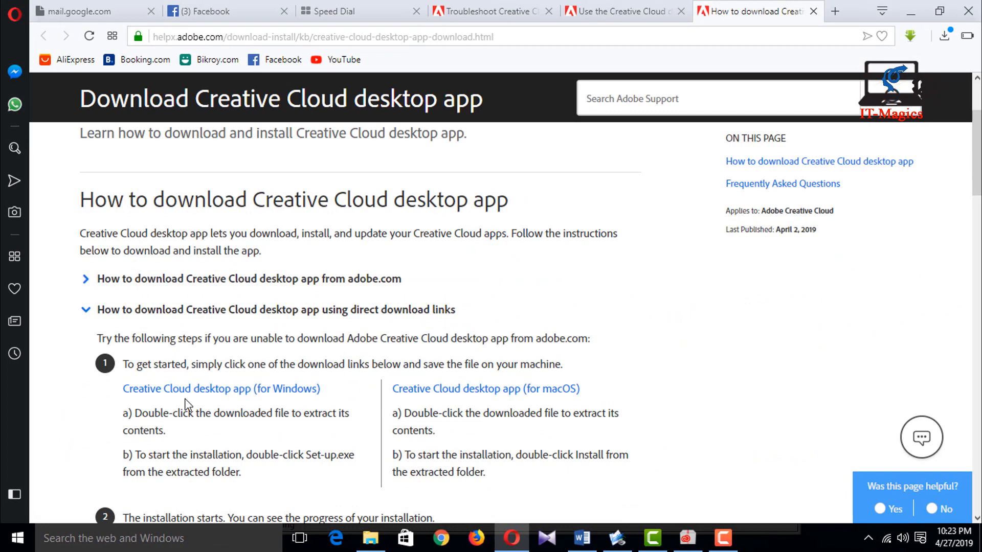
pyautogui.moveTo(285, 398)
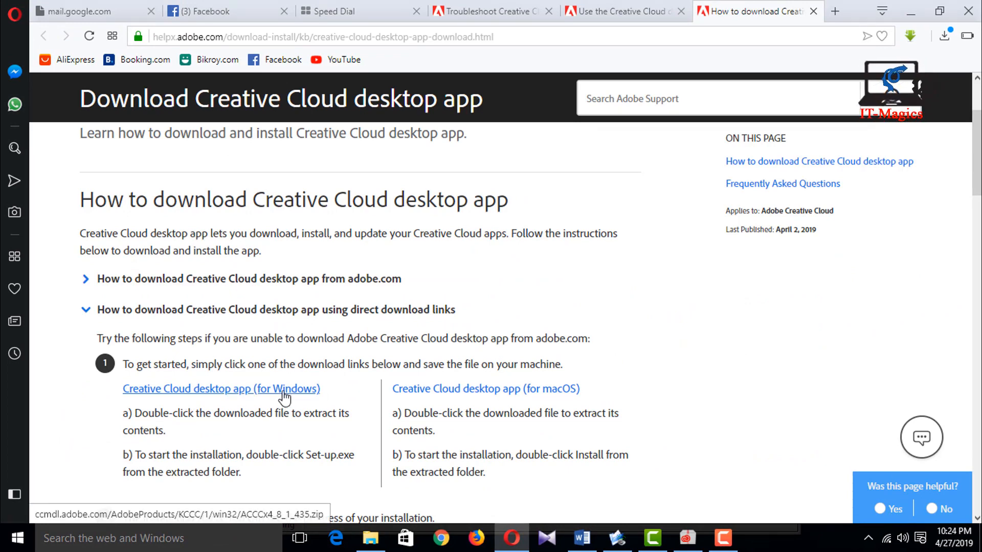
pyautogui.click(221, 389)
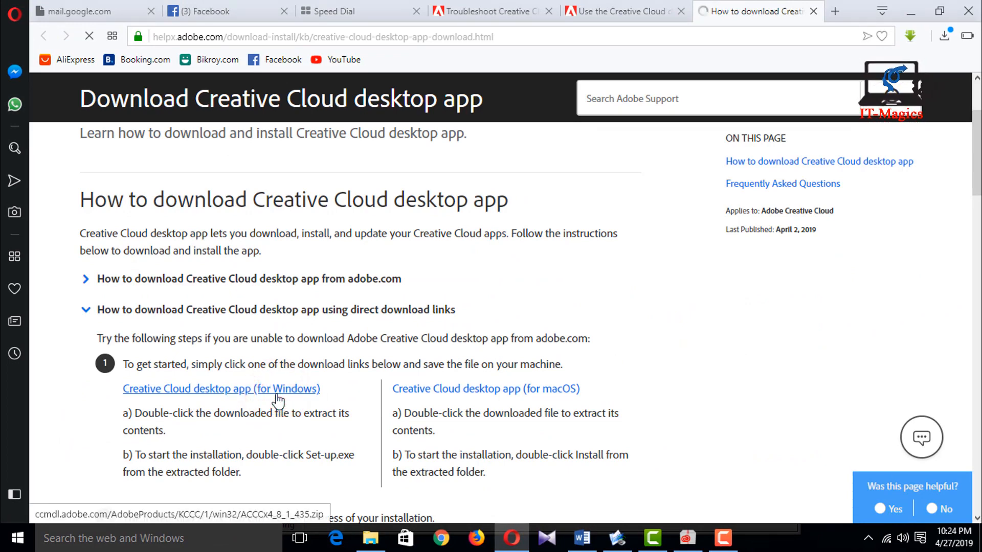
pyautogui.click(221, 389)
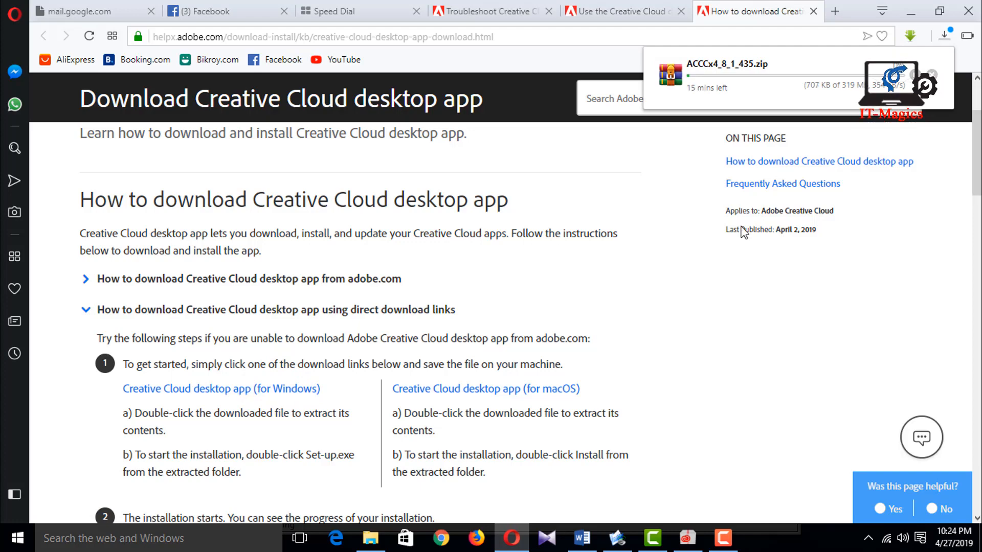
pyautogui.moveTo(815, 99)
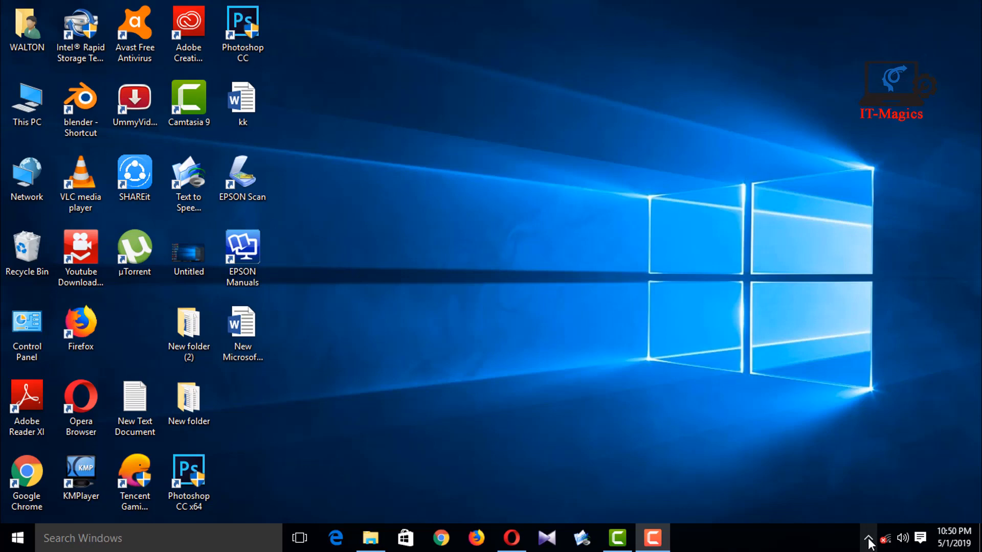
# Disable Avast shields until the computer is restarted from the system tray icon.
pyautogui.click(868, 537)
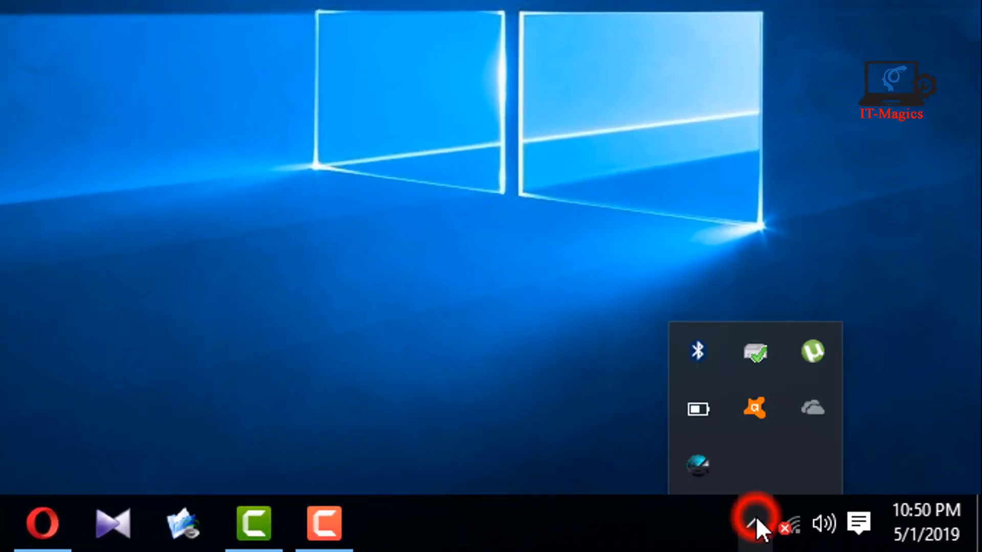
pyautogui.rightClick(754, 408)
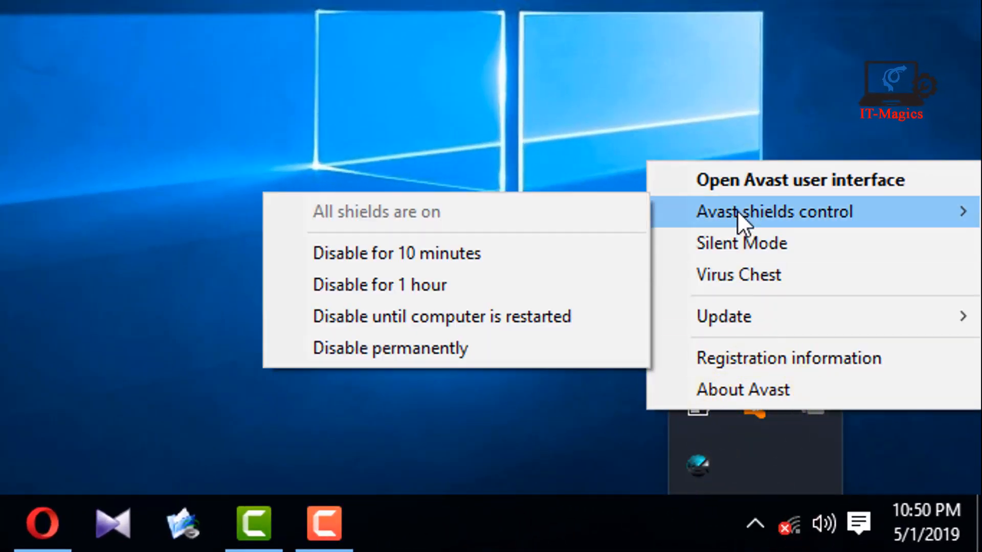
pyautogui.moveTo(379, 286)
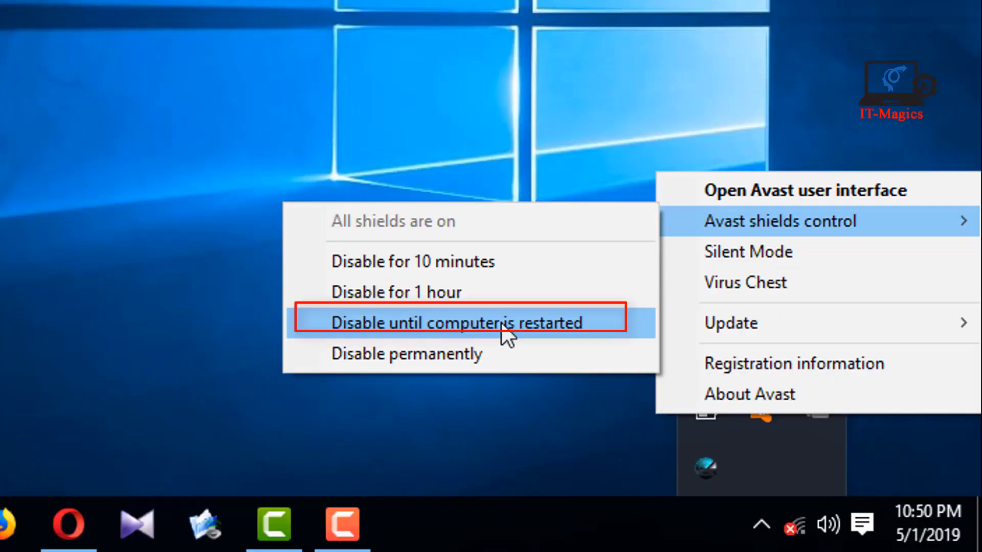
pyautogui.click(457, 322)
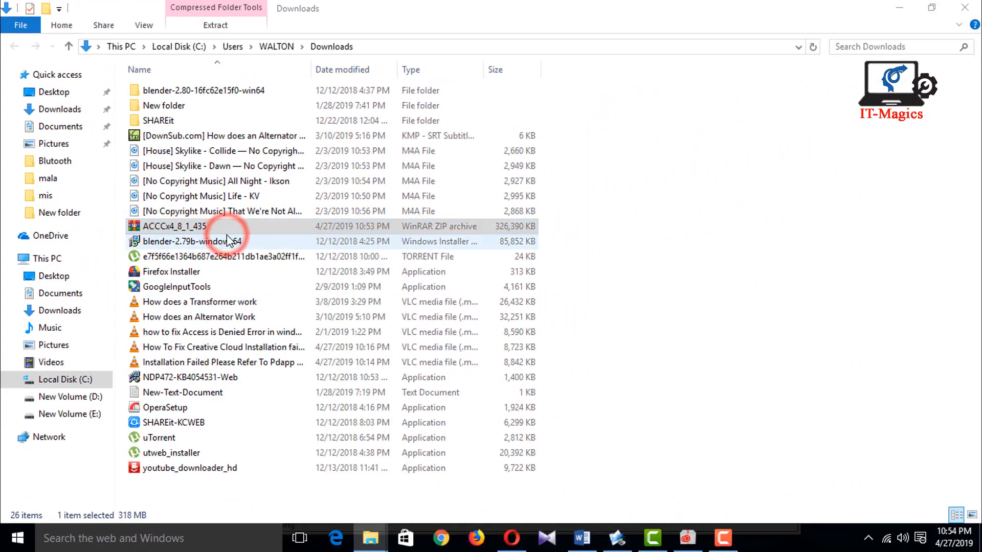
# Launch Set-up.exe from inside ACCCx4_8_1_435.zip in WinRAR.
pyautogui.doubleClick(175, 227)
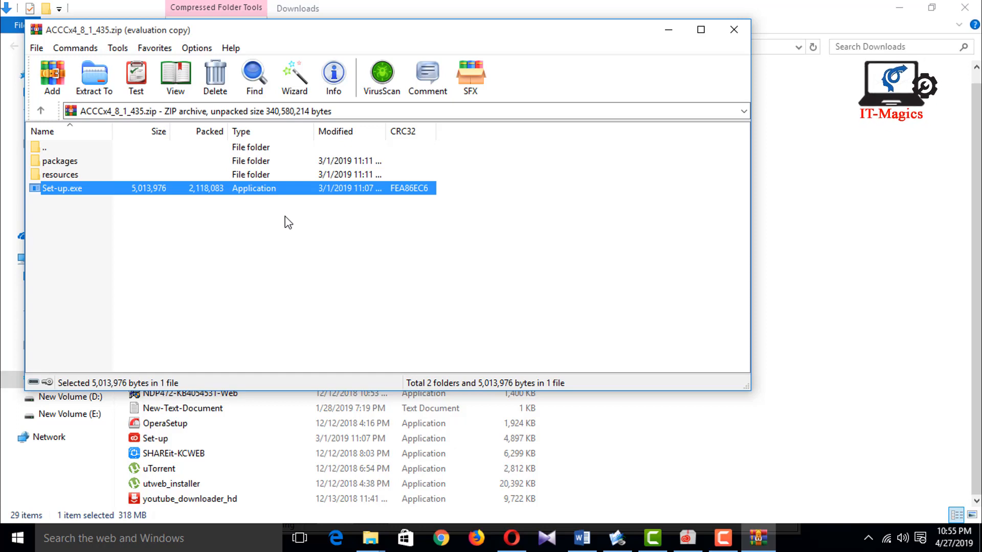
pyautogui.doubleClick(63, 188)
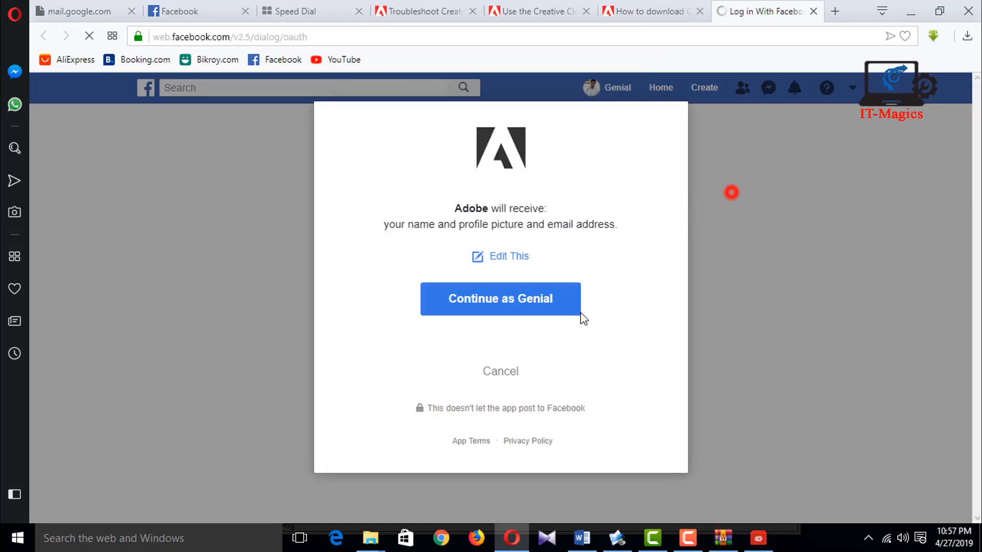
# Approve signing in to Adobe with the Facebook account via 'Continue as'.
pyautogui.click(499, 297)
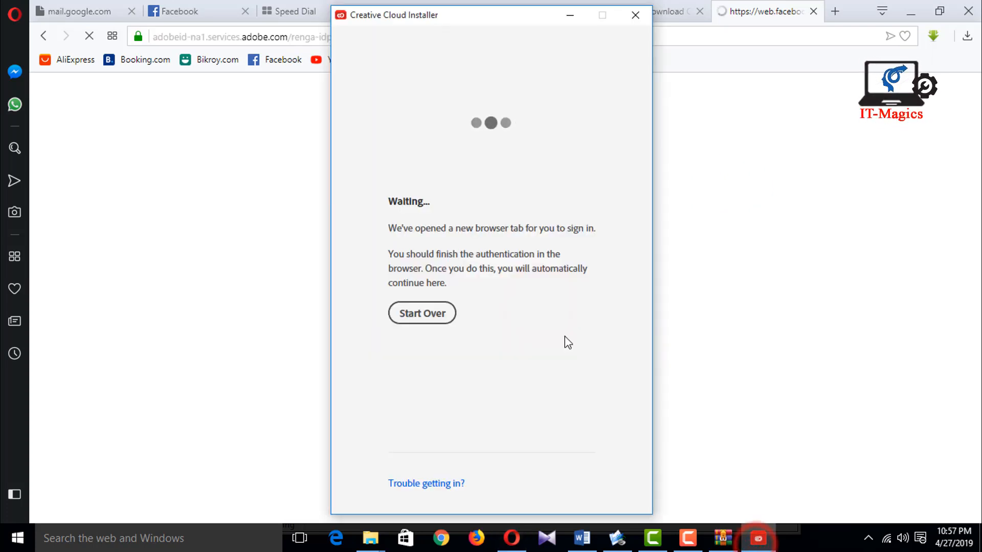